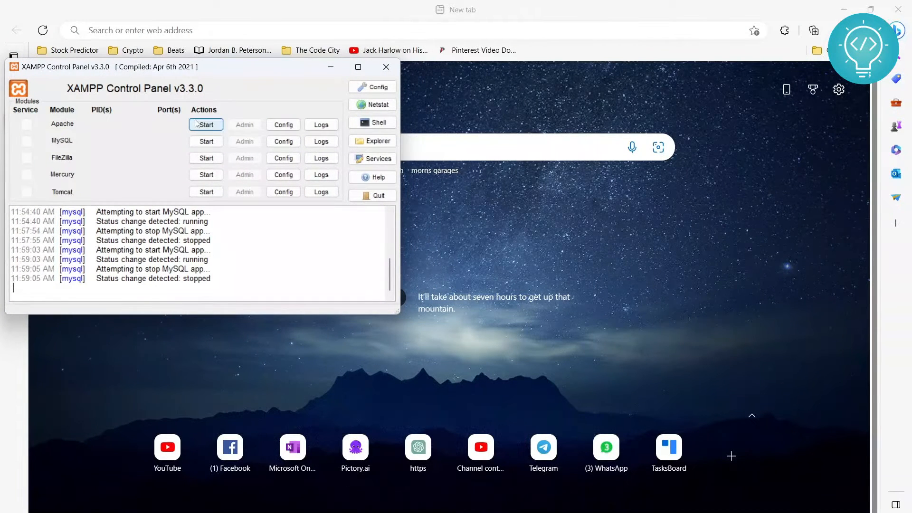
Step: Start MySQL in XAMPP, then try loading localhost/phpupload in Edge
{"action": "left_click", "coordinate": [205, 142]}
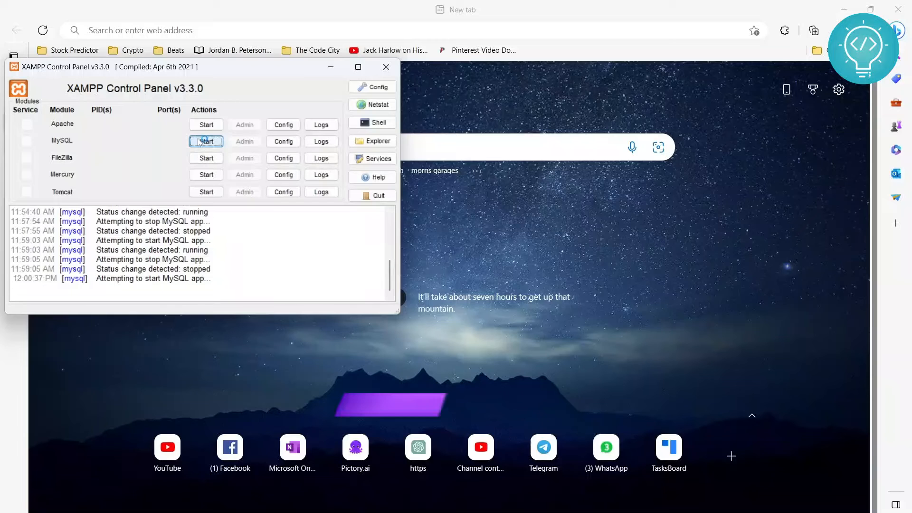
{"action": "left_click", "coordinate": [205, 140]}
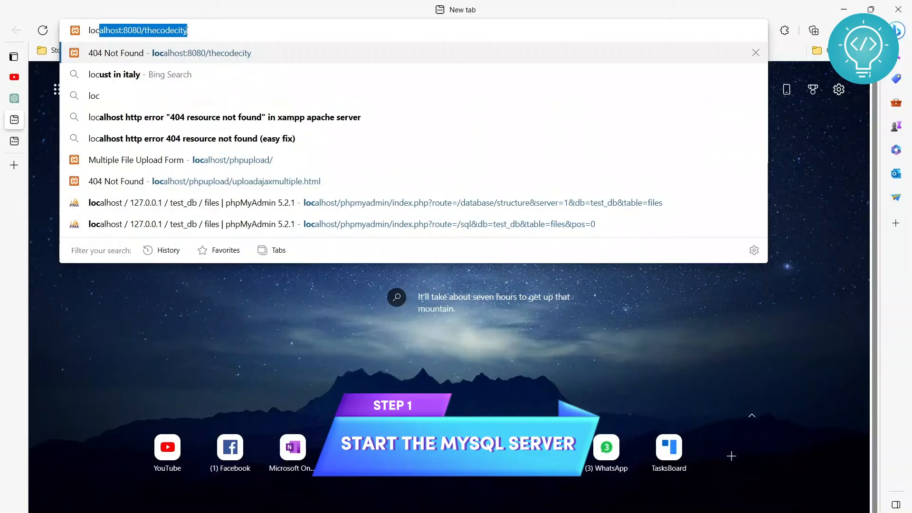
{"action": "type", "text": "localhost/phpupload"}
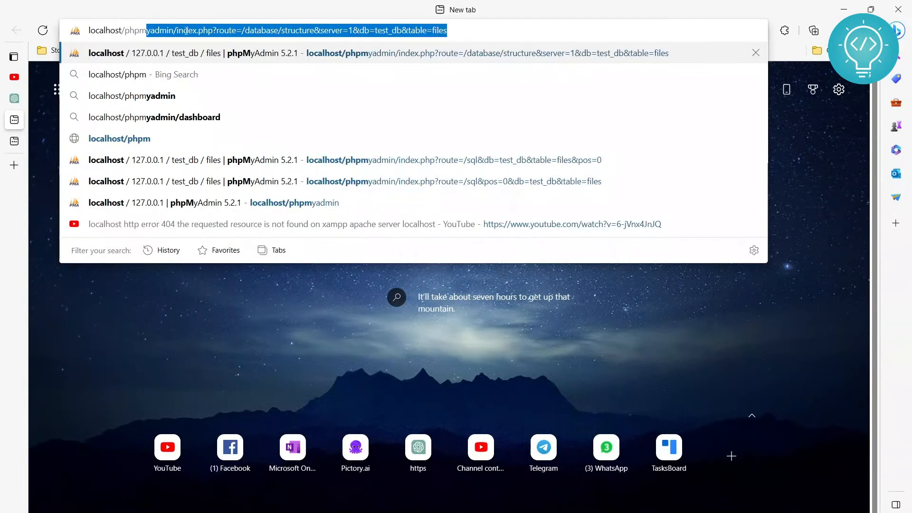
{"action": "key", "text": "Enter"}
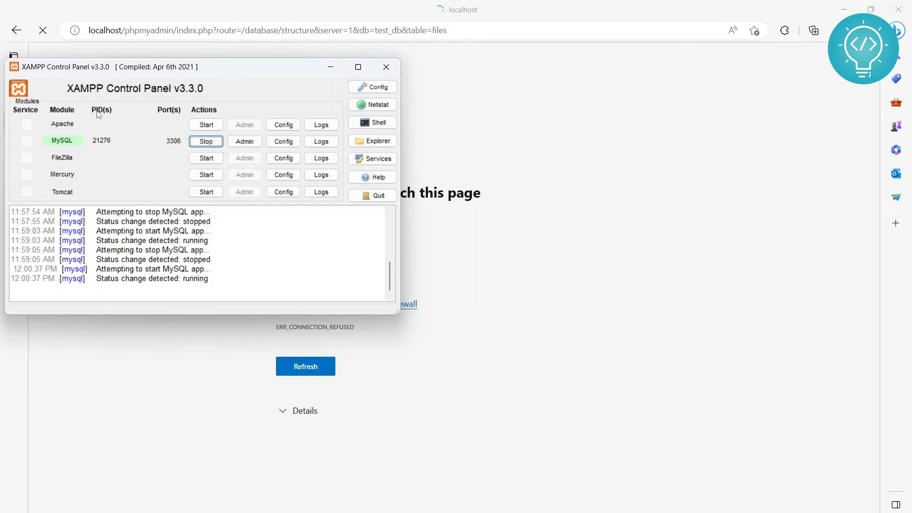
Step: Start the Apache server from its row in XAMPP Control Panel
{"action": "left_click", "coordinate": [205, 125]}
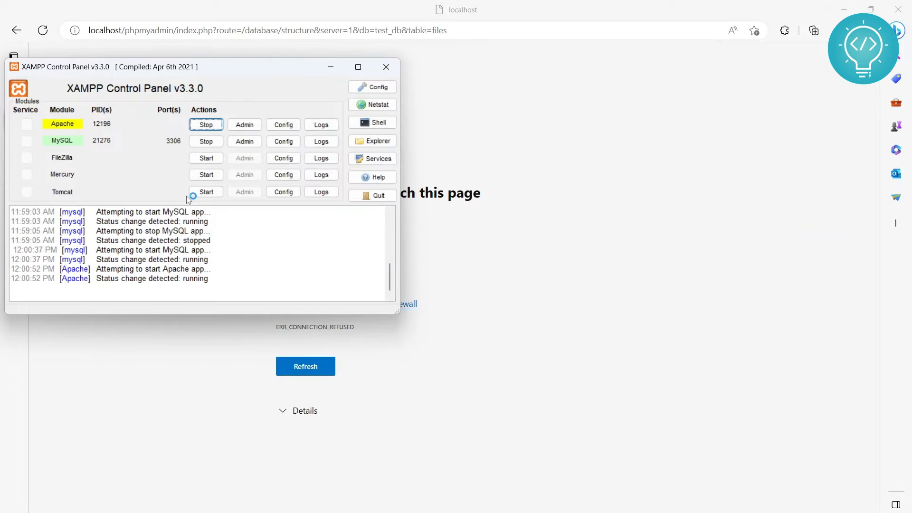
{"action": "left_click", "coordinate": [205, 124]}
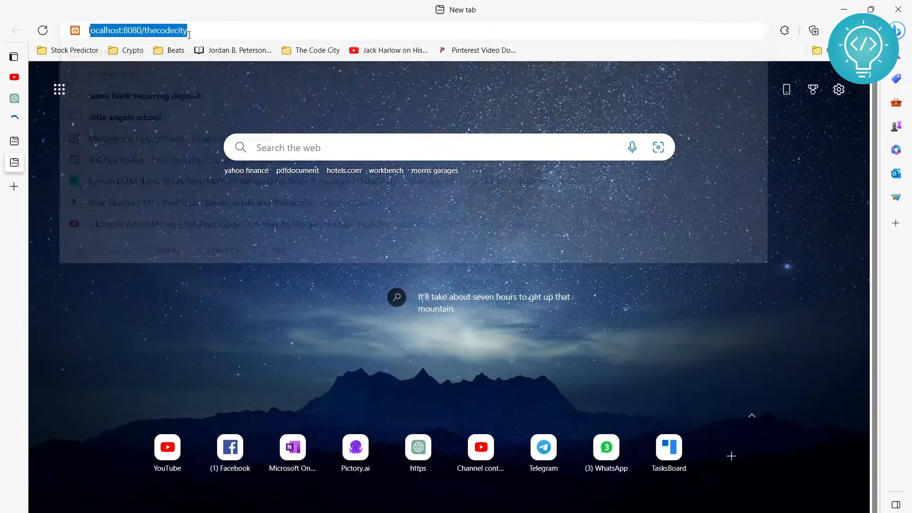
Step: Load the local phpMyAdmin dashboard in Edge from the address bar suggestion
{"action": "left_click", "coordinate": [139, 31]}
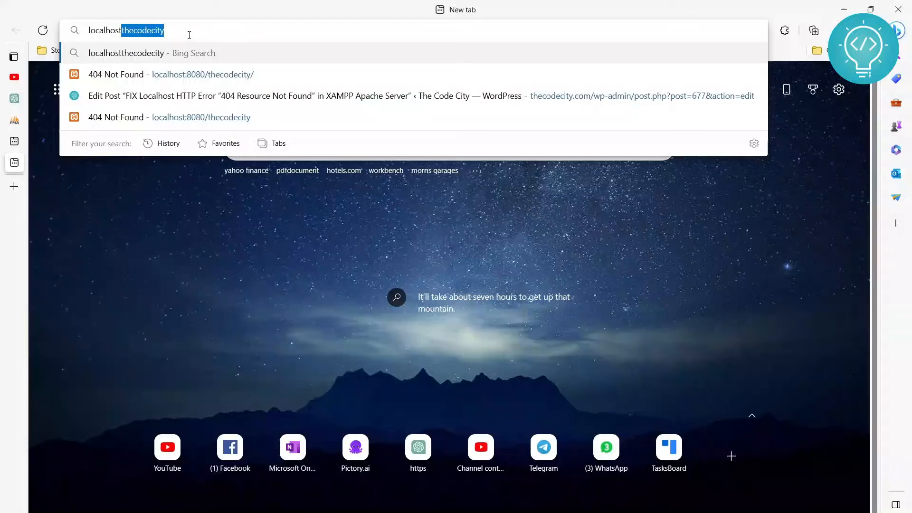
{"action": "type", "text": "localhost/phpupload"}
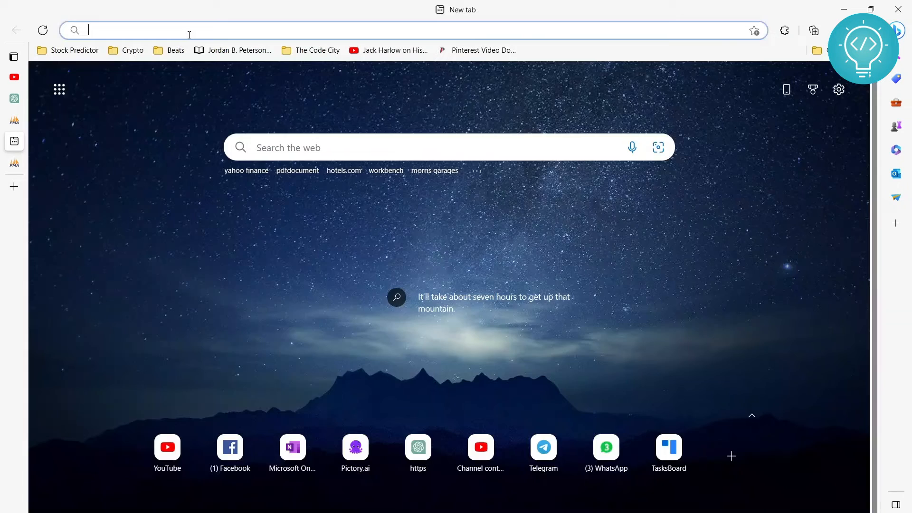
{"action": "left_click", "coordinate": [14, 122]}
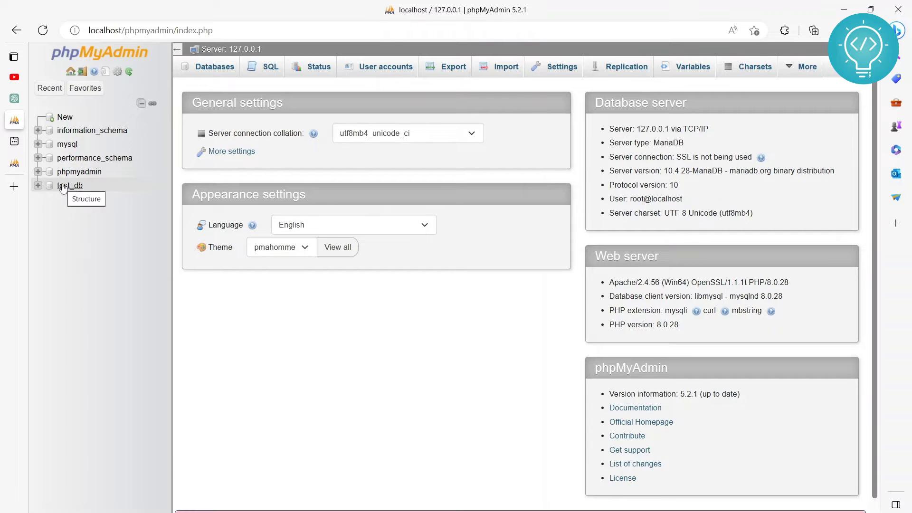
{"action": "left_click", "coordinate": [69, 185]}
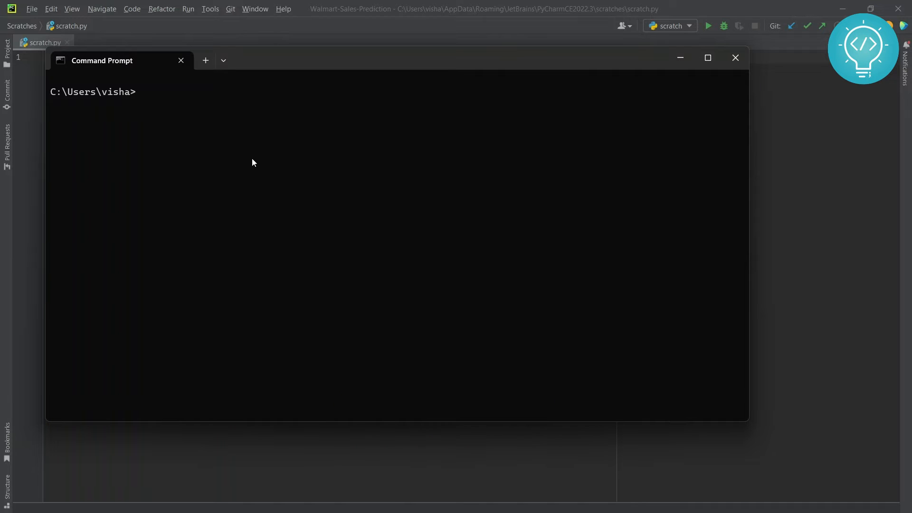
Step: Try installing mysql-connector with pip, which fails because pip is not recognized
{"action": "type", "text": "pip instal"}
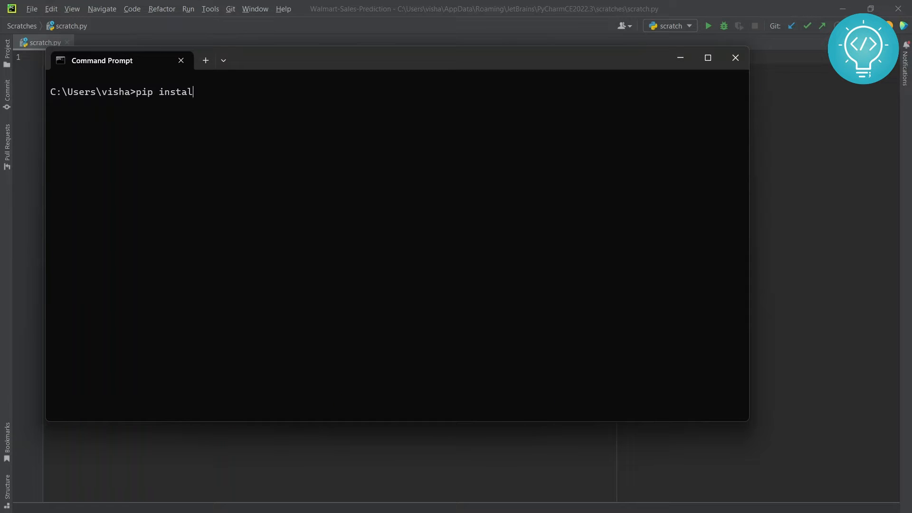
{"action": "type", "text": "l"}
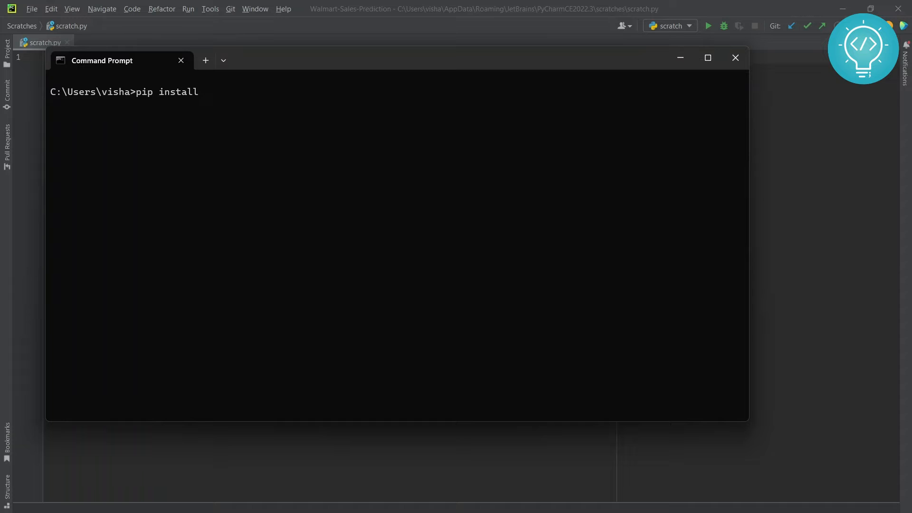
{"action": "type", "text": "python-m"}
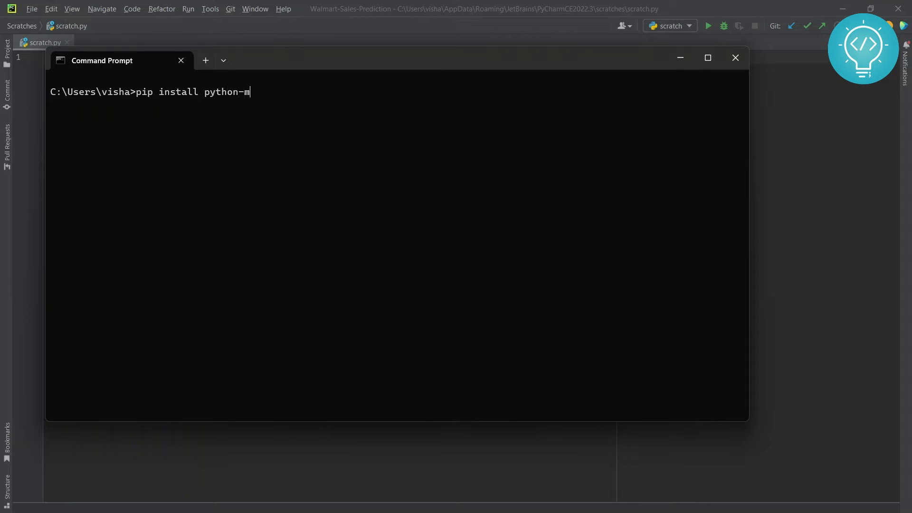
{"action": "type", "text": "ysql-connecto"}
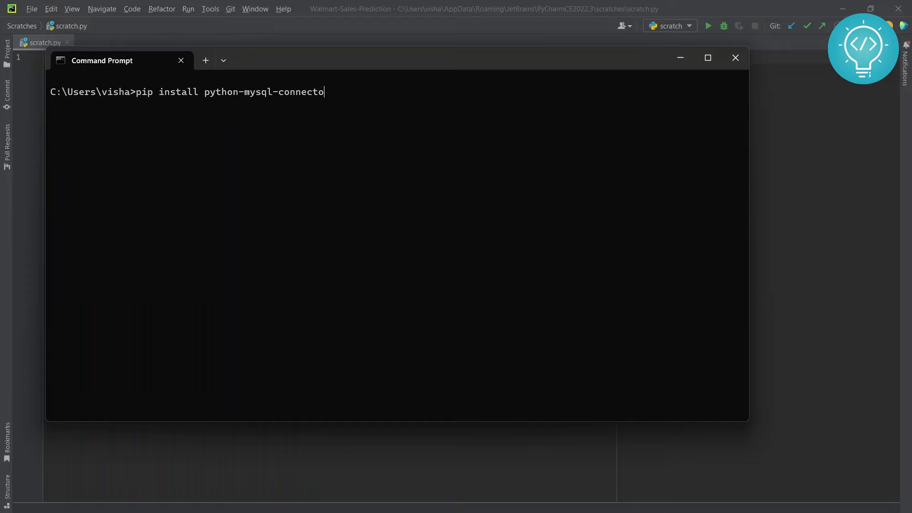
{"action": "key", "text": "enter"}
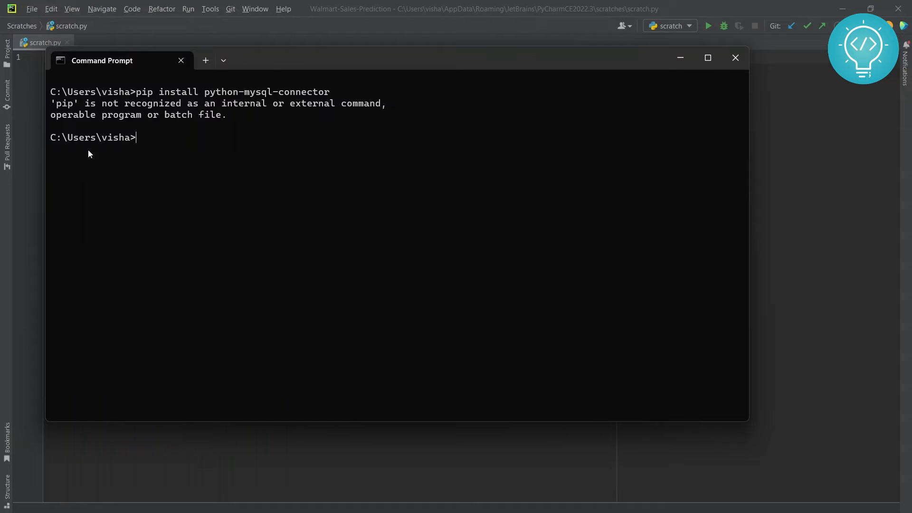
{"action": "left_click_drag", "start_coordinate": [52, 103], "coordinate": [110, 103]}
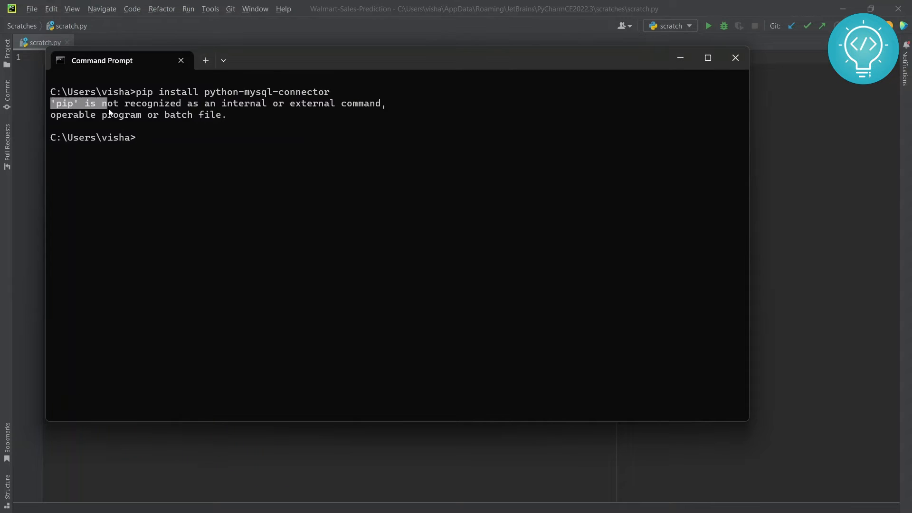
Step: Install mysql-connector-python via python -m pip, succeeding with version 8.0.33
{"action": "type", "text": "pip install python-mysql-connector"}
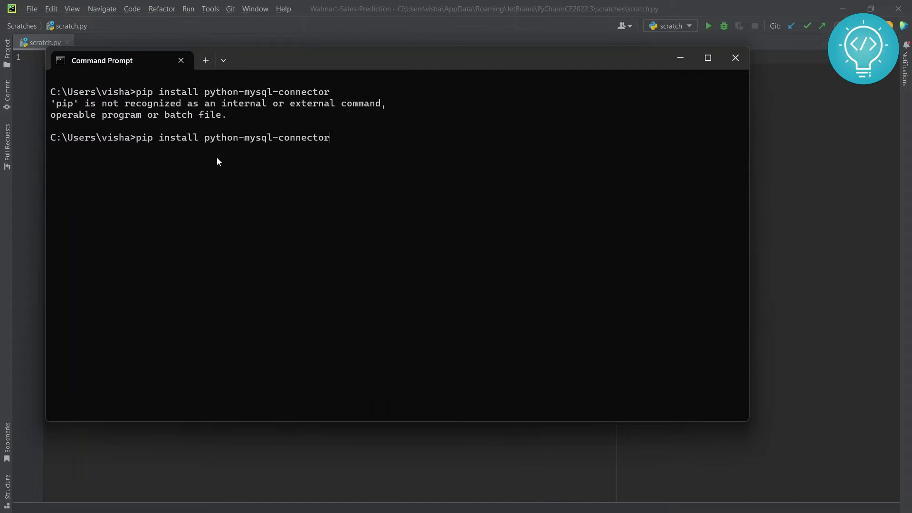
{"action": "type", "text": "python -m"}
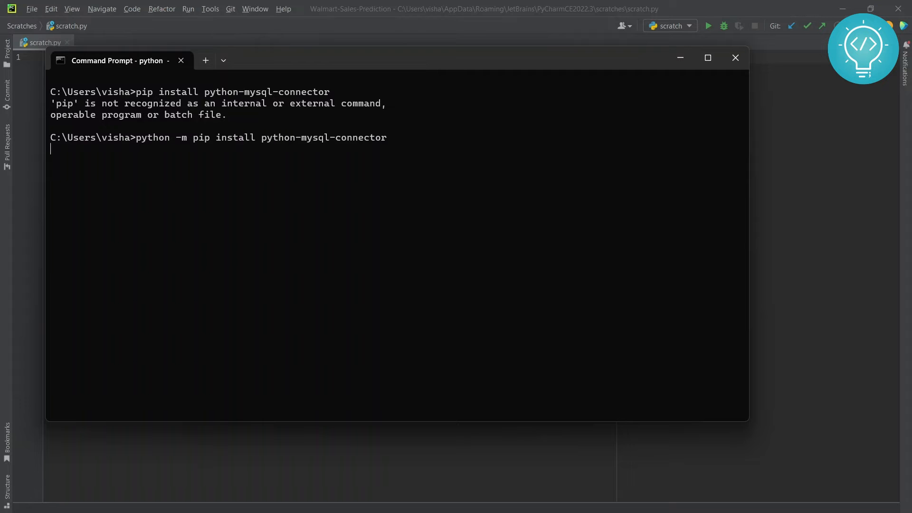
{"action": "key", "text": "Enter"}
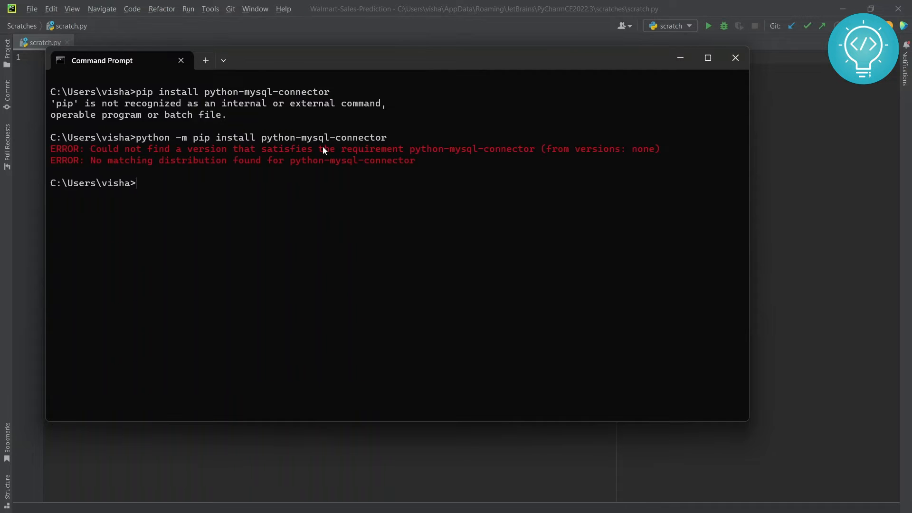
{"action": "type", "text": "python -m pip install python-mysql-connector"}
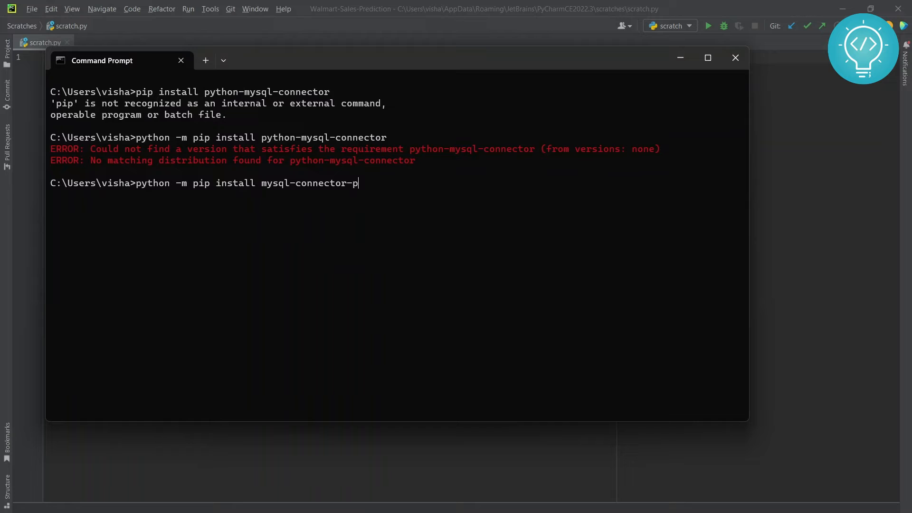
{"action": "type", "text": "ython"}
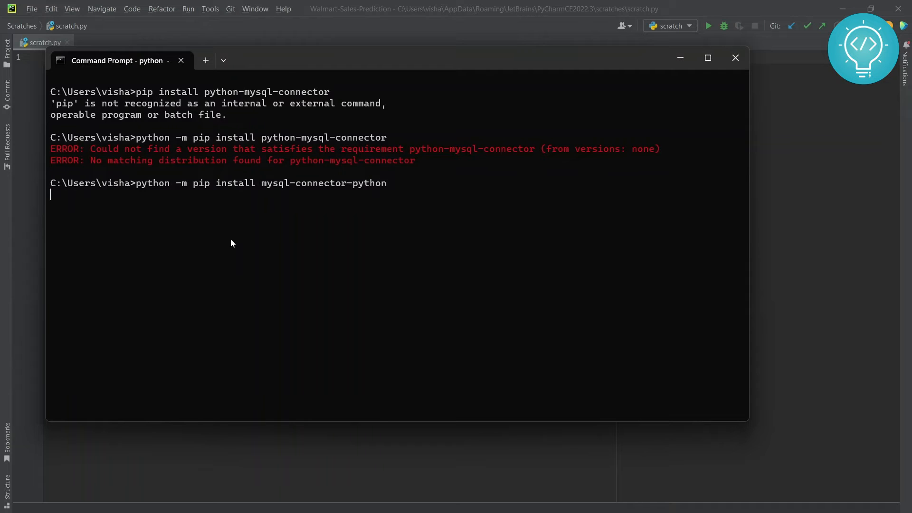
{"action": "key", "text": "enter"}
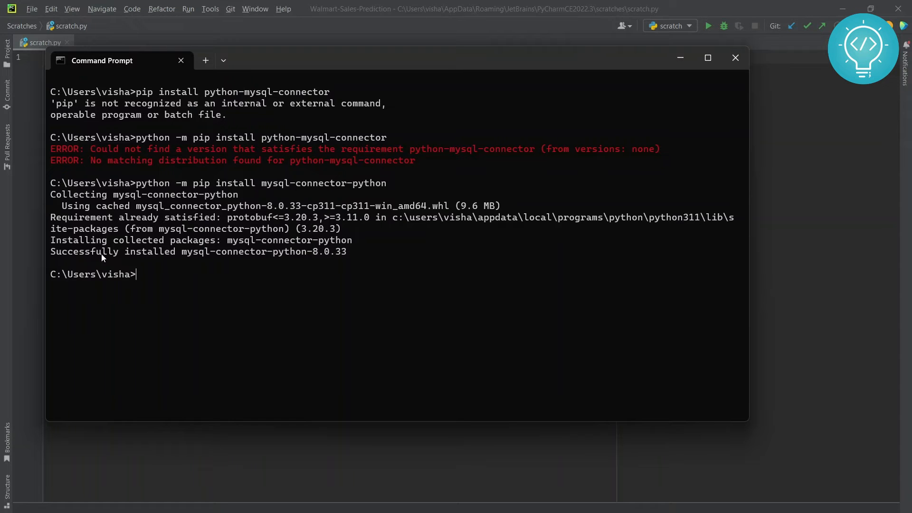
Step: Highlight the mysql-connector-python 8.0.33 successful installation message
{"action": "left_click_drag", "start_coordinate": [80, 251], "coordinate": [204, 251]}
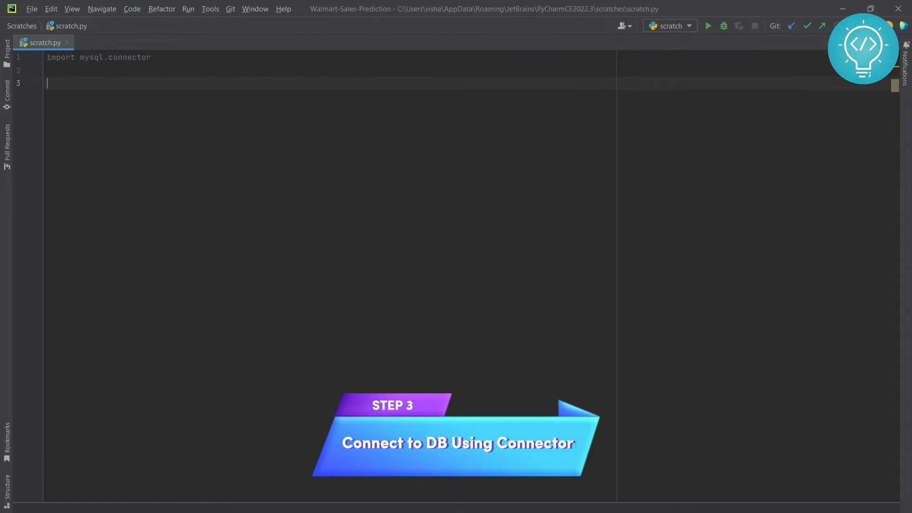
Step: Start the line connection = mysql.connector.connect( in scratch.py
{"action": "type", "text": "conn"}
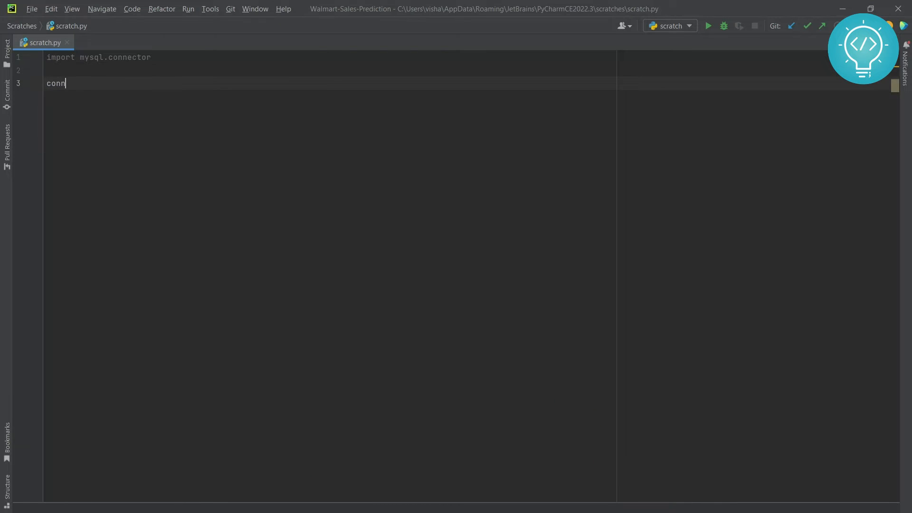
{"action": "type", "text": "ection ="}
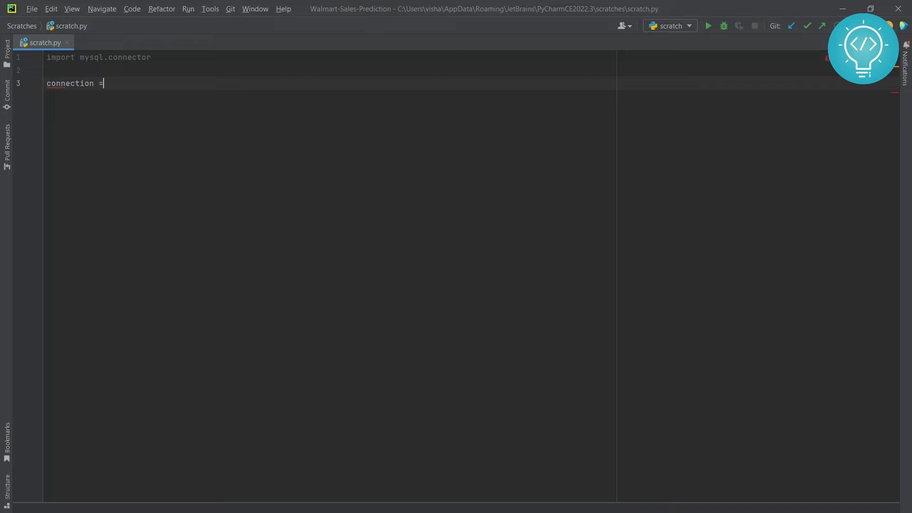
{"action": "type", "text": "mysql.co"}
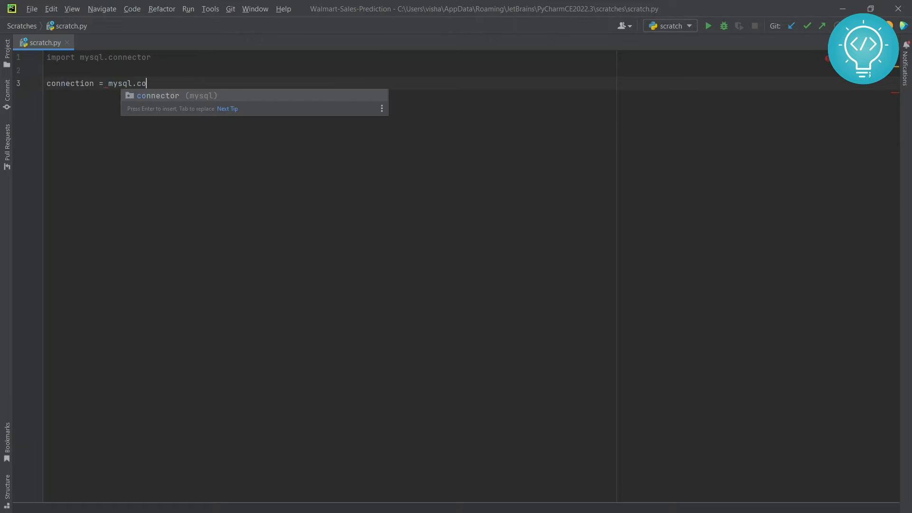
{"action": "type", "text": "nnector.conn"}
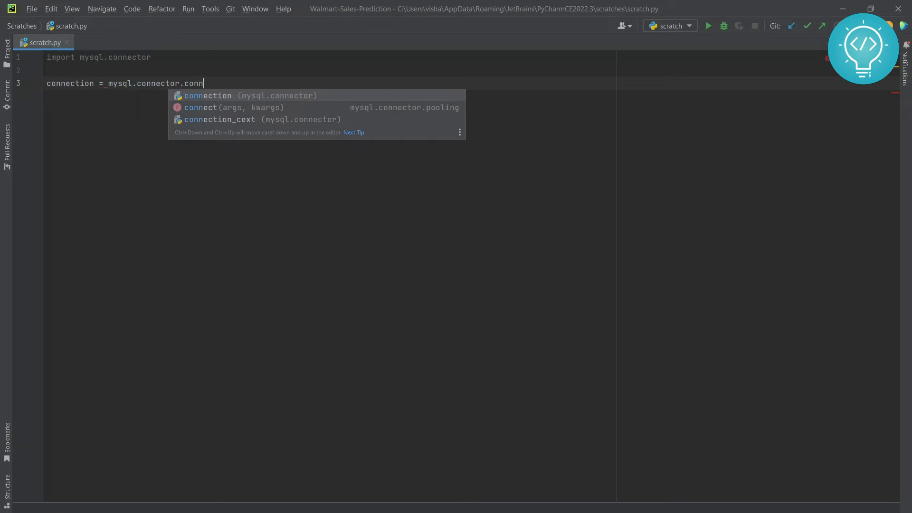
{"action": "left_click", "coordinate": [201, 108]}
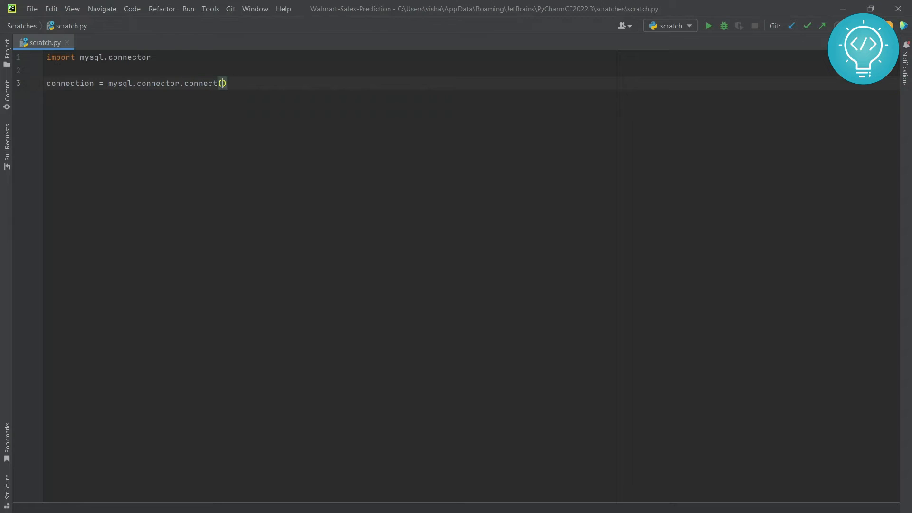
Step: Pass host "localhost", user "root", empty password and database "test_db" to connect
{"action": "type", "text": "host=\"local"}
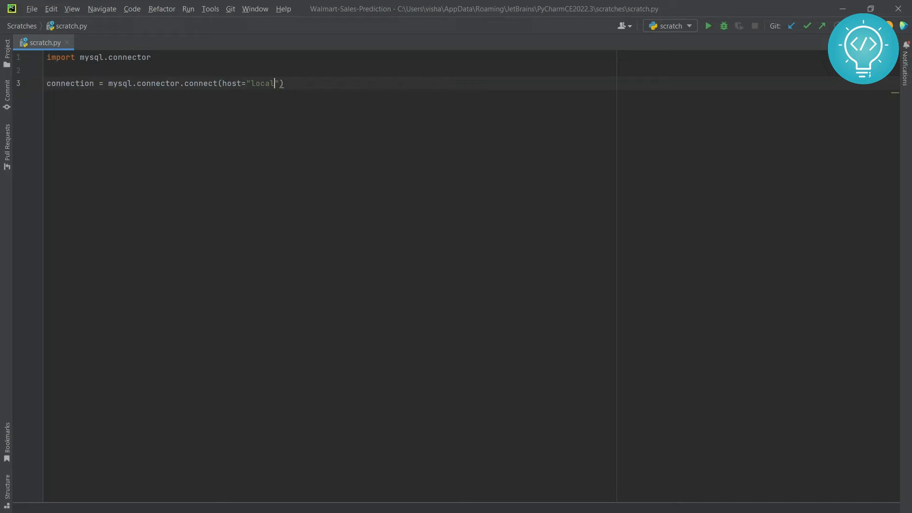
{"action": "type", "text": "host\", \""}
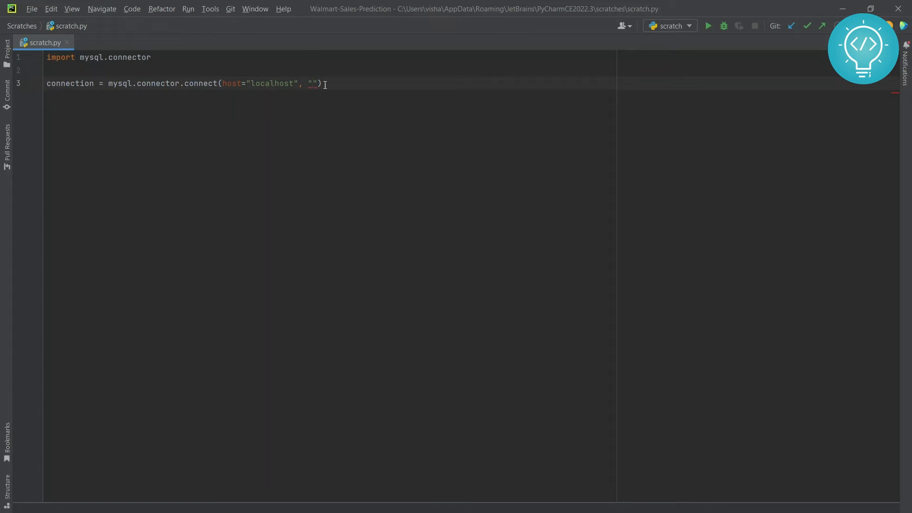
{"action": "type", "text": "user"}
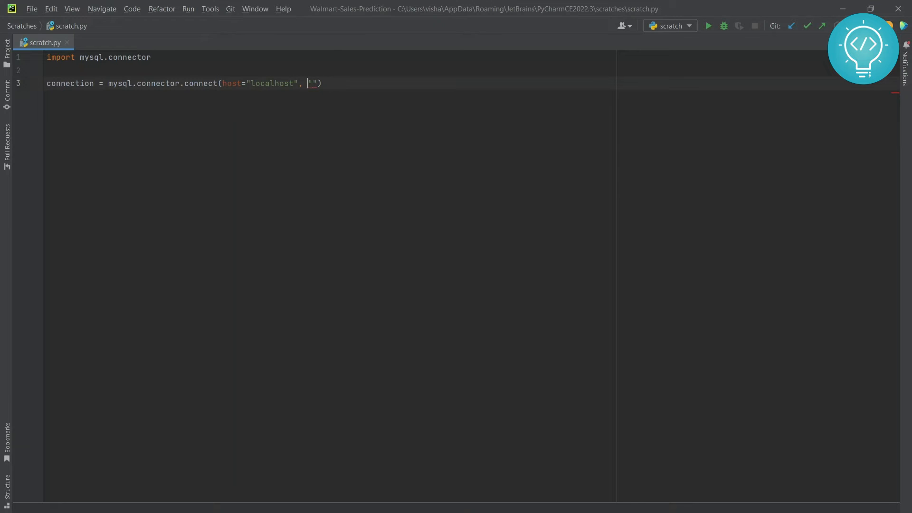
{"action": "type", "text": "user=\"ro"}
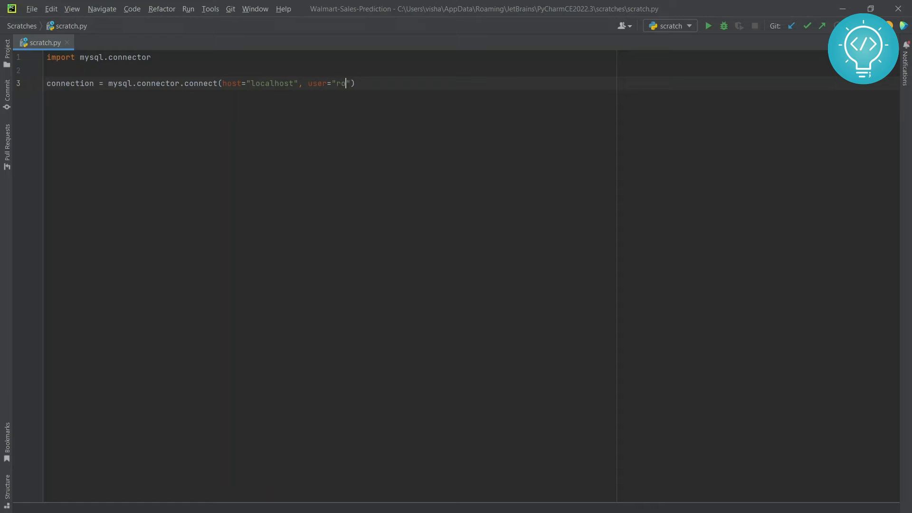
{"action": "type", "text": "ot\", \""}
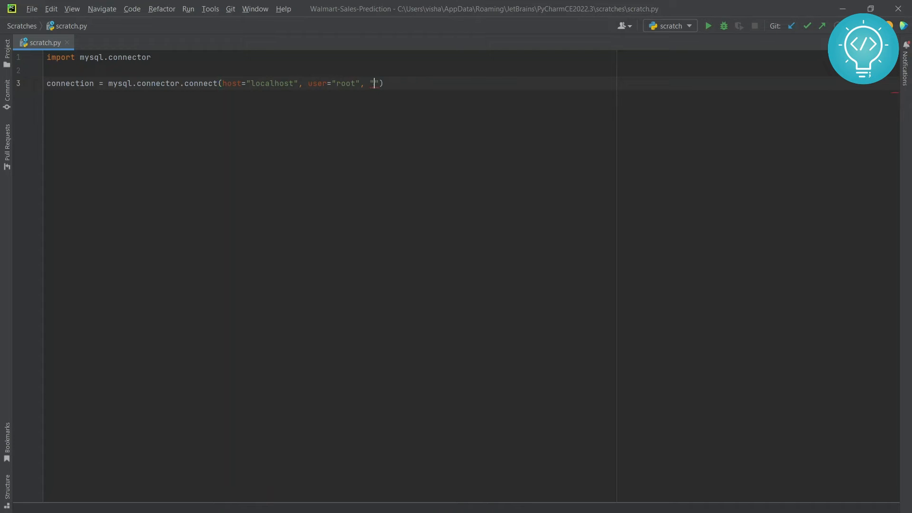
{"action": "type", "text": "pass"}
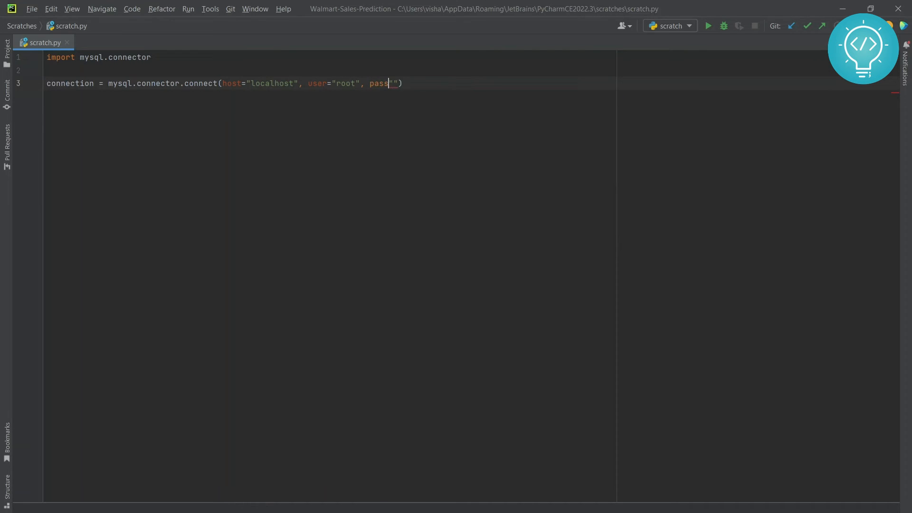
{"action": "type", "text": "word="}
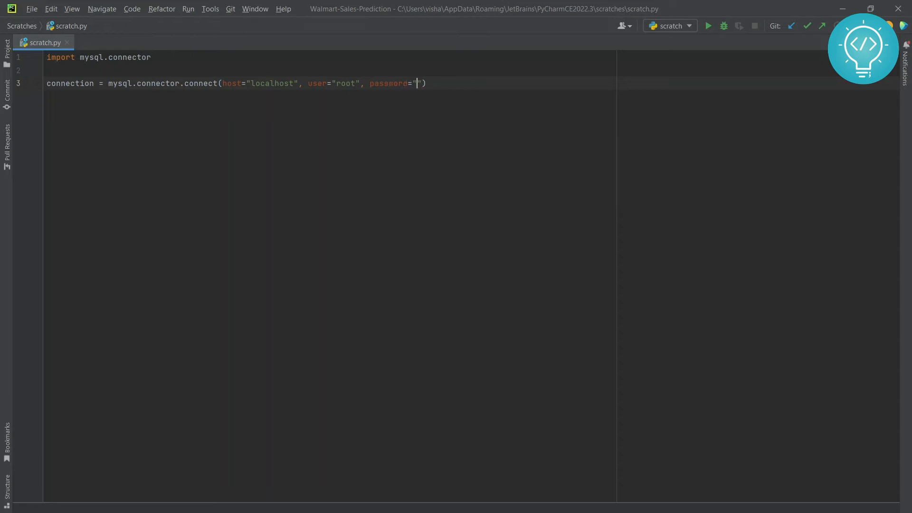
{"action": "type", "text": "\","}
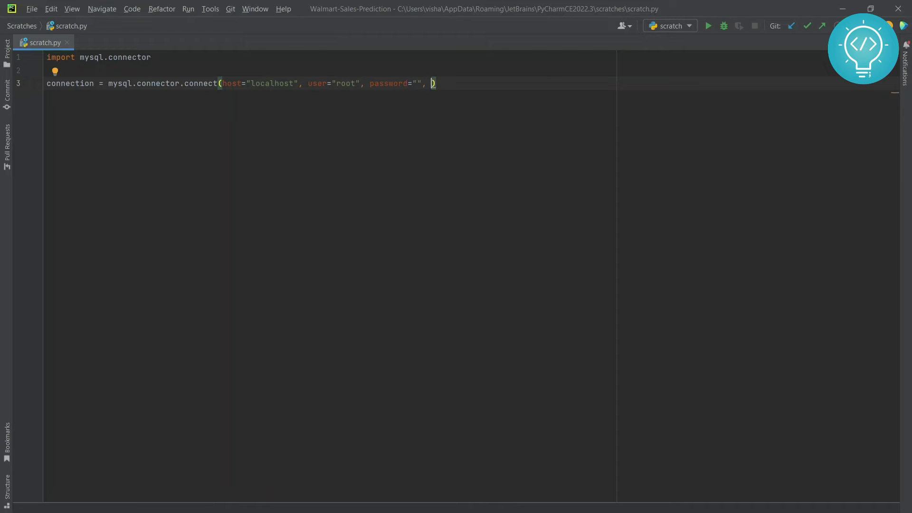
{"action": "type", "text": "database"}
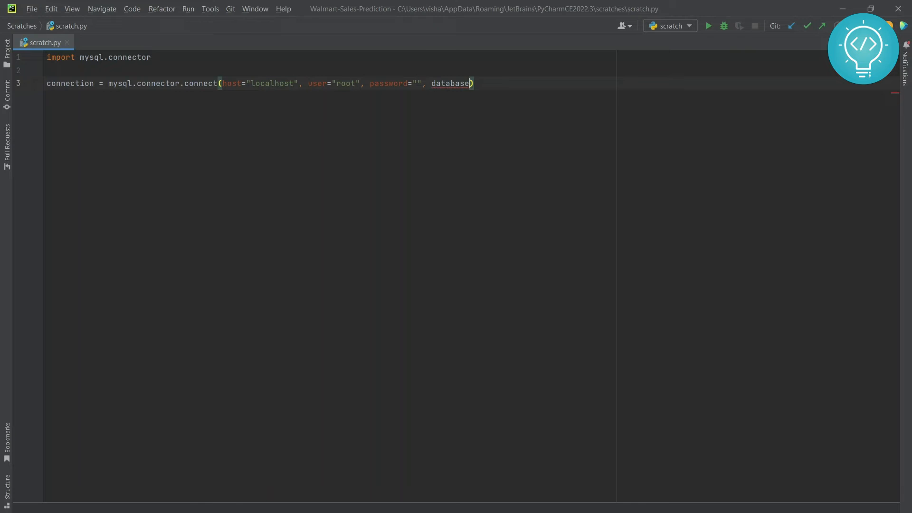
{"action": "type", "text": "=\""}
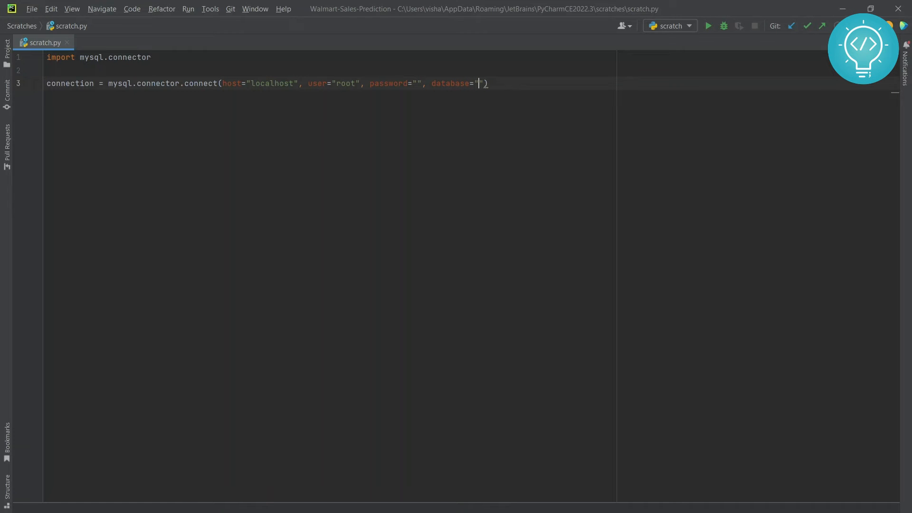
{"action": "type", "text": "test_db"}
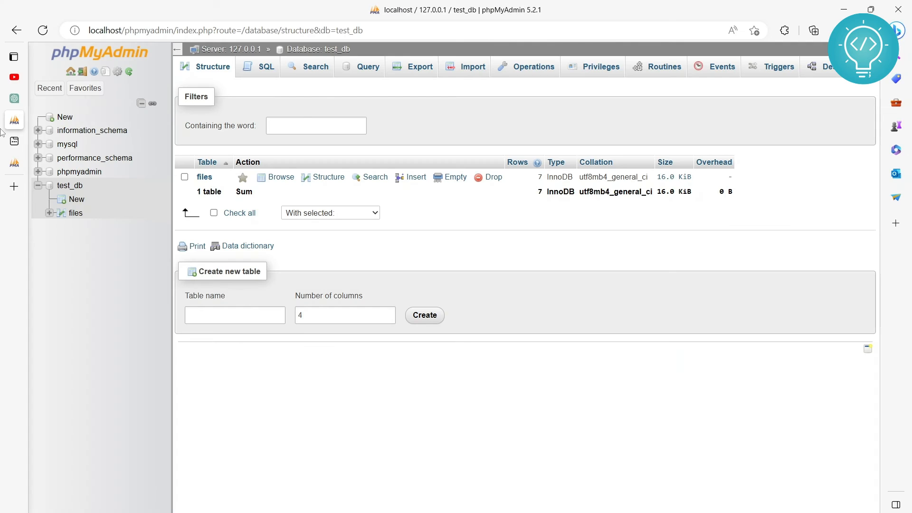
{"action": "mouse_move", "coordinate": [72, 218]}
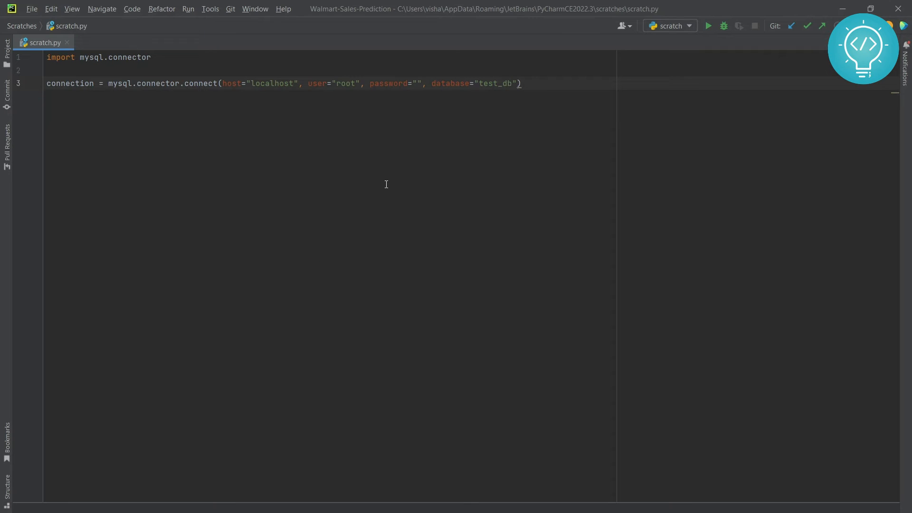
Step: Review the finished connect line and add a new line below it
{"action": "double_click", "coordinate": [69, 83]}
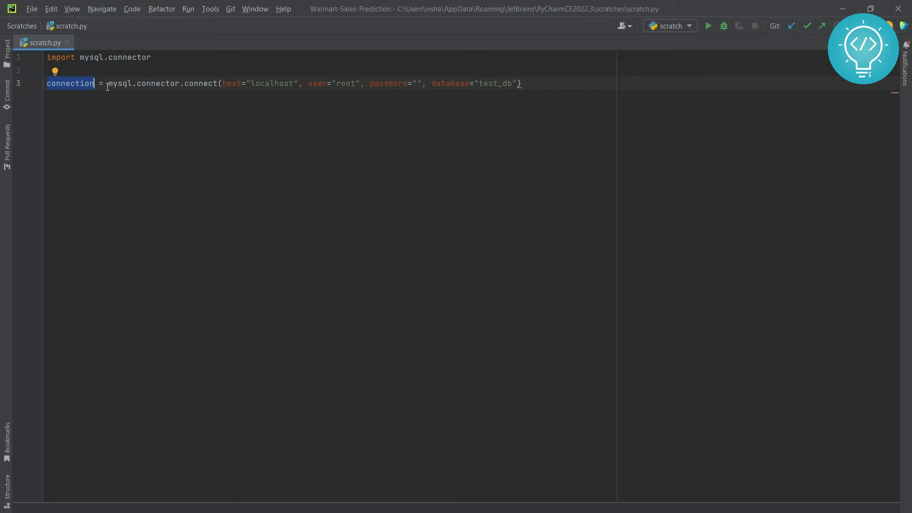
{"action": "left_click_drag", "start_coordinate": [108, 83], "coordinate": [499, 84]}
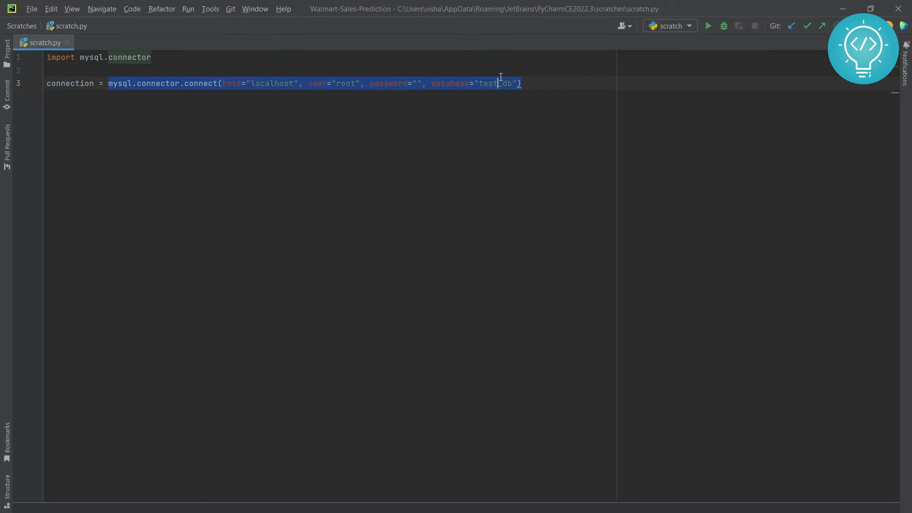
{"action": "left_click", "coordinate": [525, 83]}
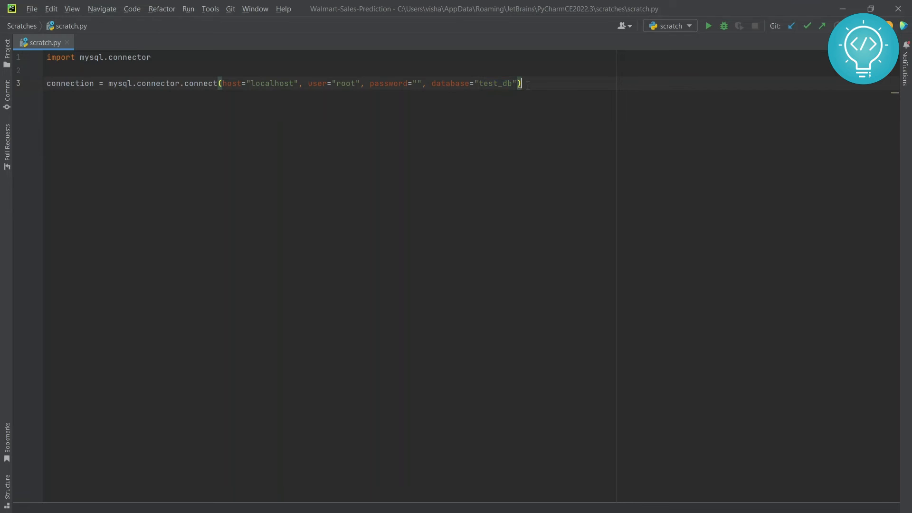
{"action": "key", "text": "enter"}
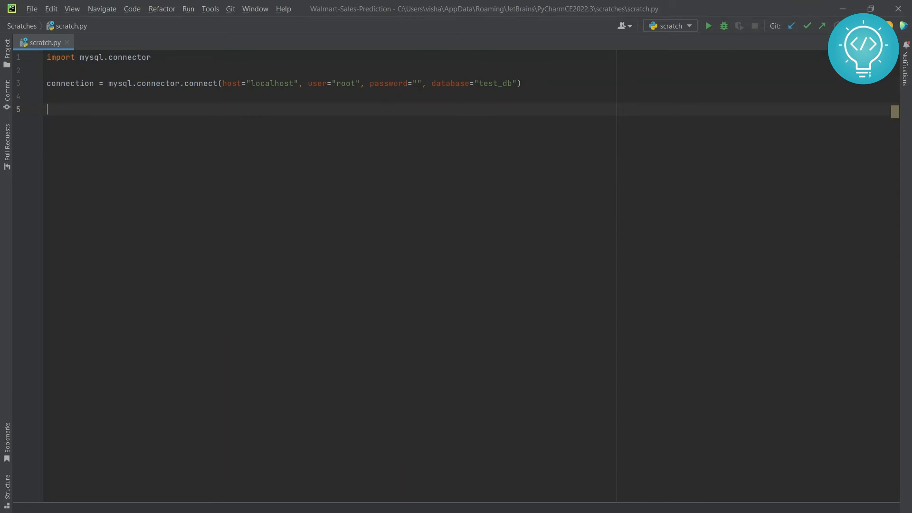
Step: Add if connection.is_connected() printing 'Connected Successfully', else 'Failed to connect', plus a db operations comment
{"action": "type", "text": "if connection.is_connected("}
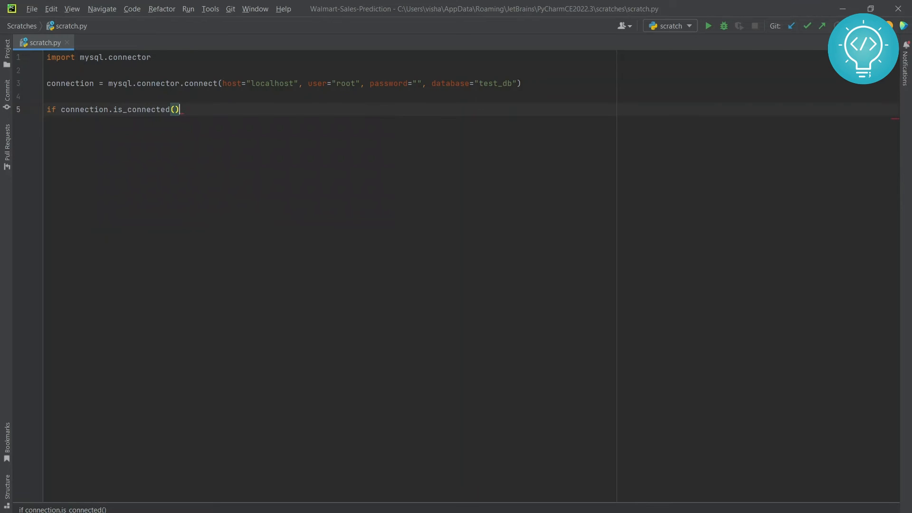
{"action": "key", "text": "Backspace"}
{"action": "type", "text": ":"}
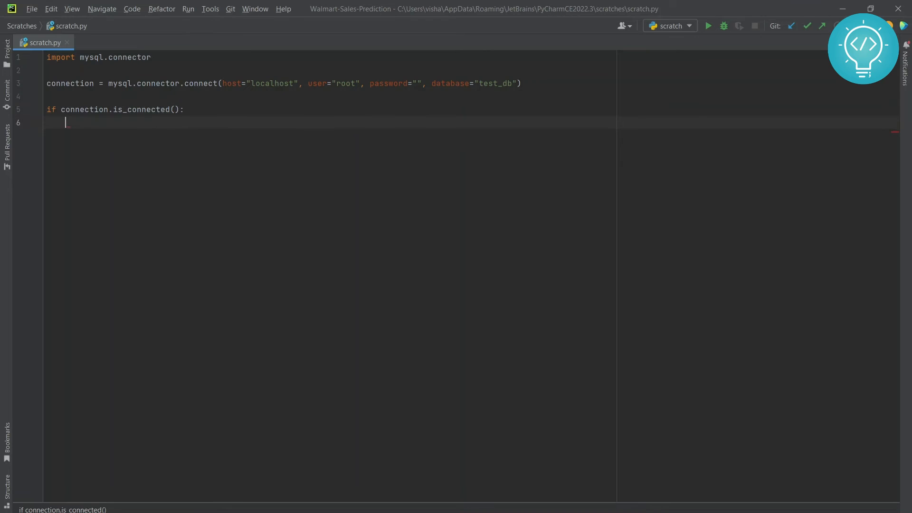
{"action": "type", "text": "print('')"}
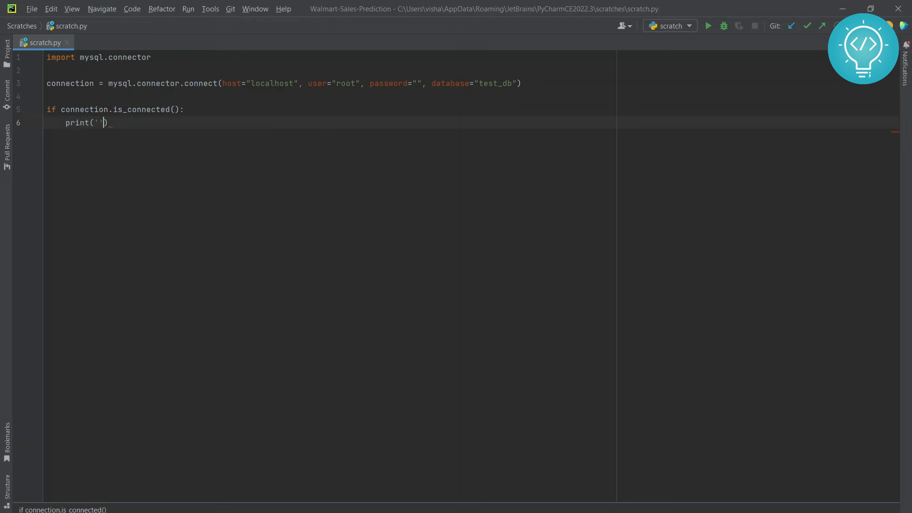
{"action": "type", "text": "Connected Successfully"}
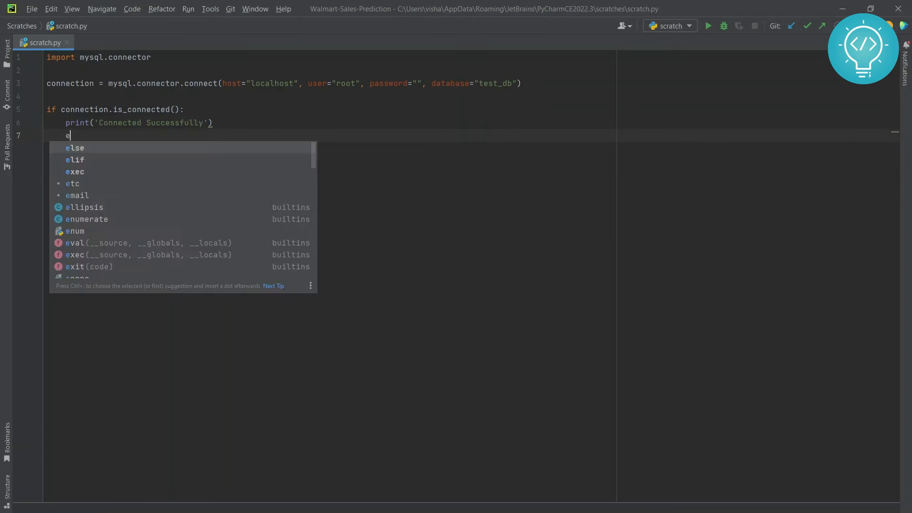
{"action": "type", "text": "lse:"}
{"action": "type", "text": "print('"}
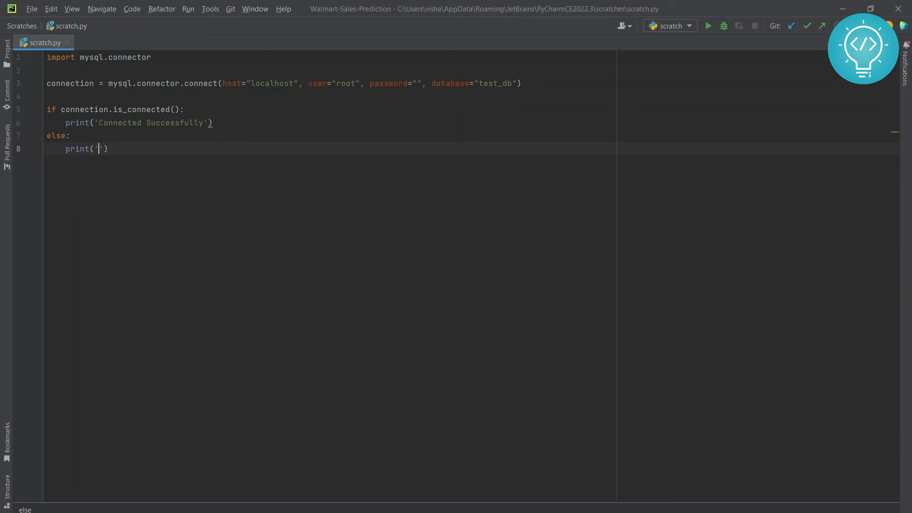
{"action": "type", "text": "Failed to co"}
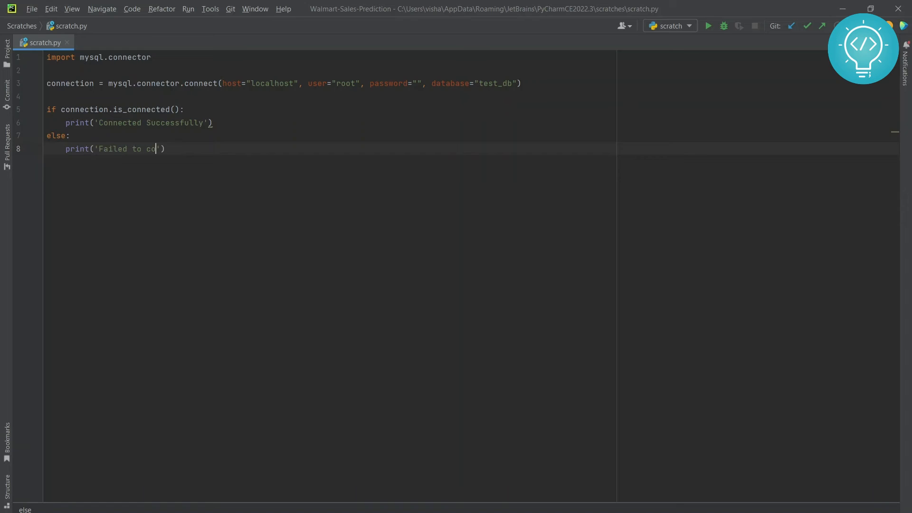
{"action": "type", "text": "nnect"}
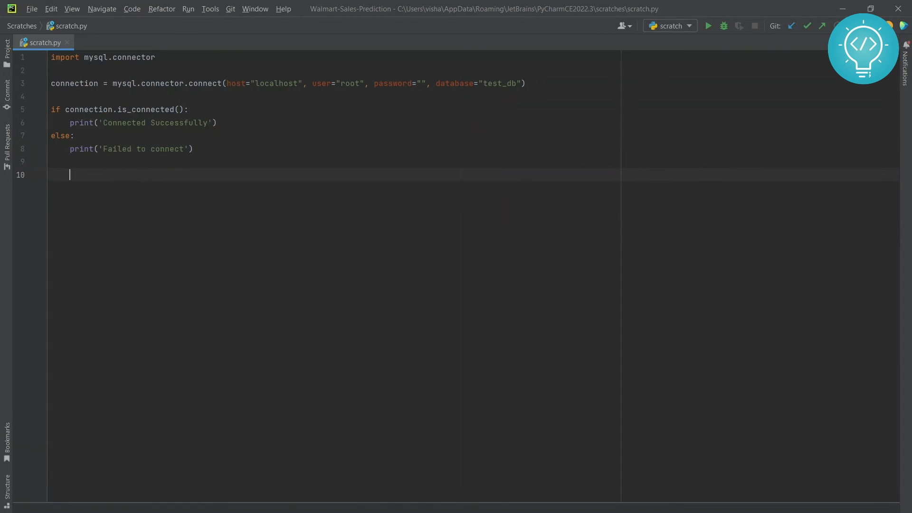
{"action": "type", "text": "#perfrom db operations"}
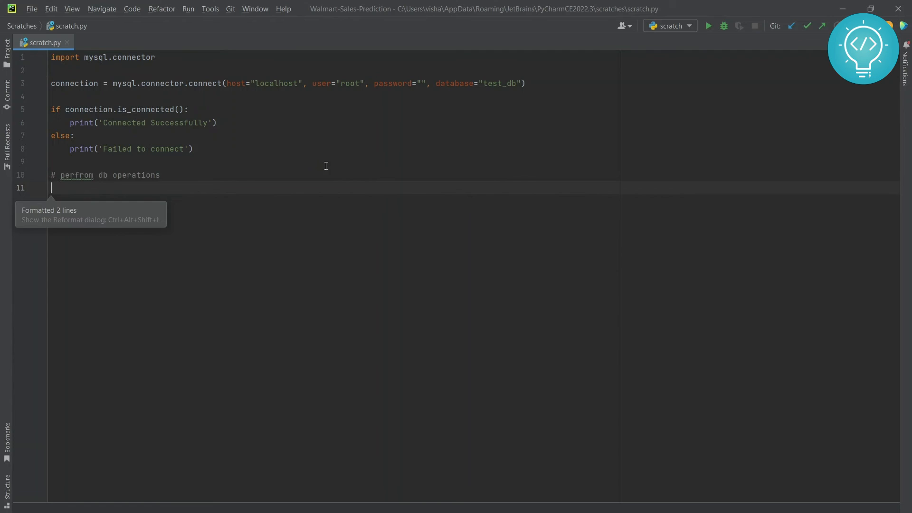
{"action": "mouse_move", "coordinate": [192, 185]}
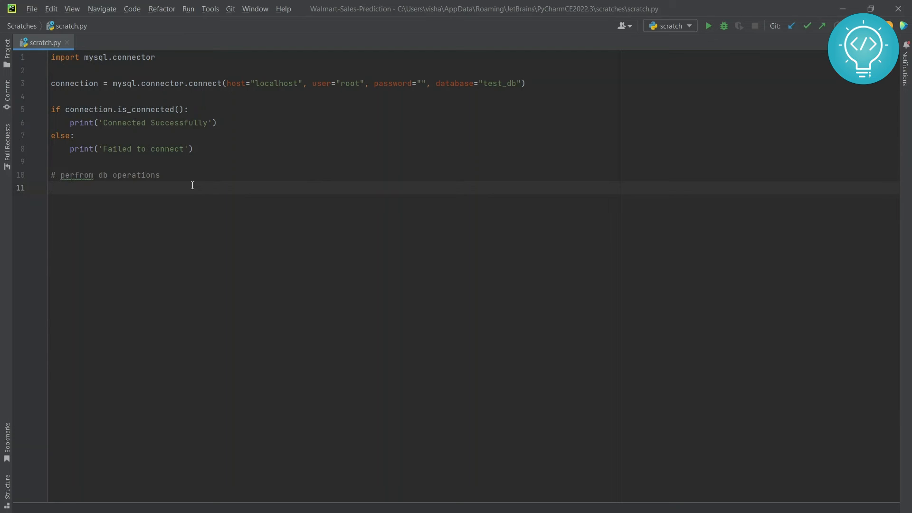
Step: Add connection.close() and move the '# perfrom db operations' comment into the if block
{"action": "type", "text": "connectio"}
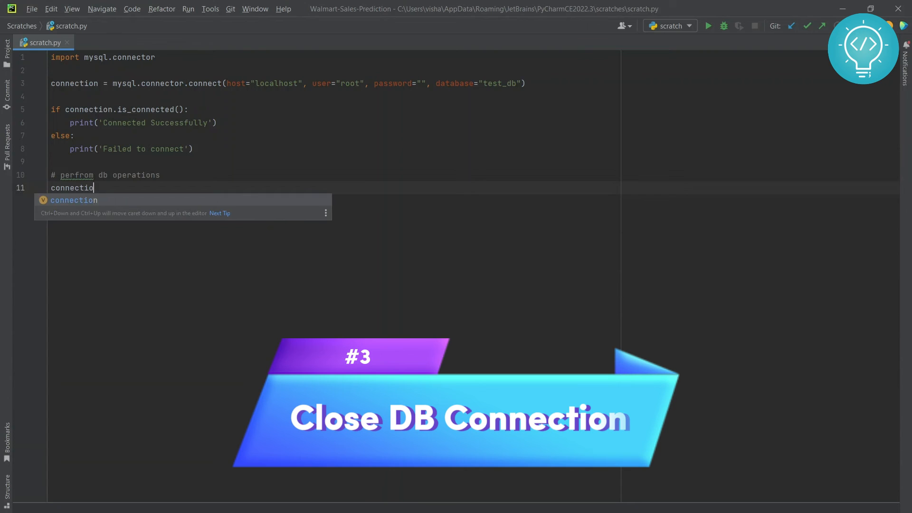
{"action": "type", "text": "."}
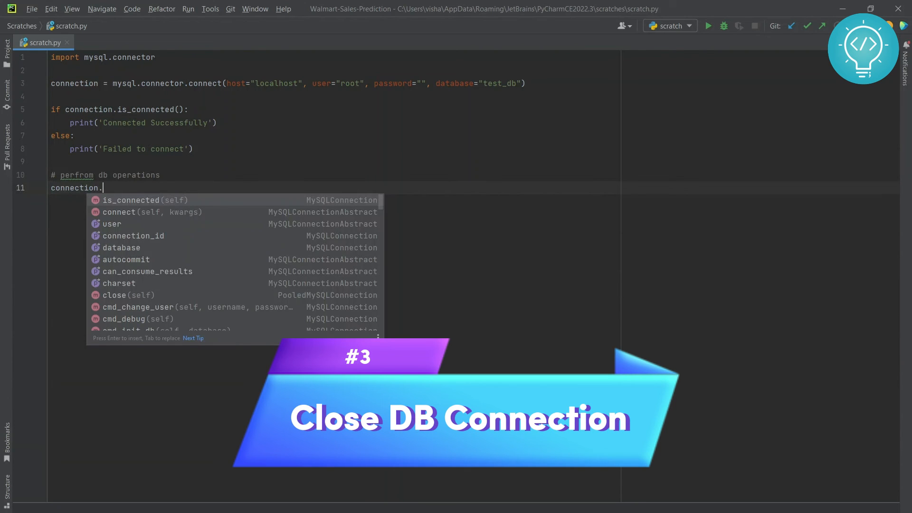
{"action": "type", "text": "colose("}
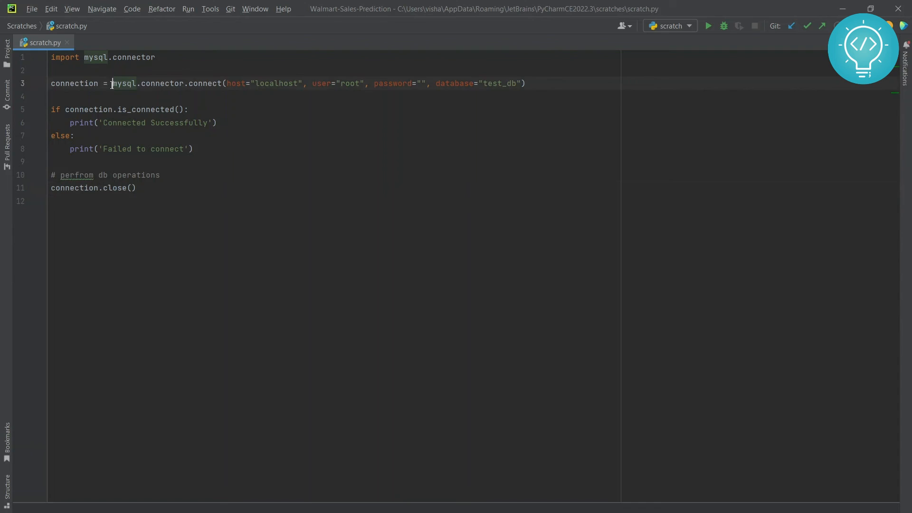
{"action": "left_click_drag", "start_coordinate": [110, 83], "coordinate": [526, 84]}
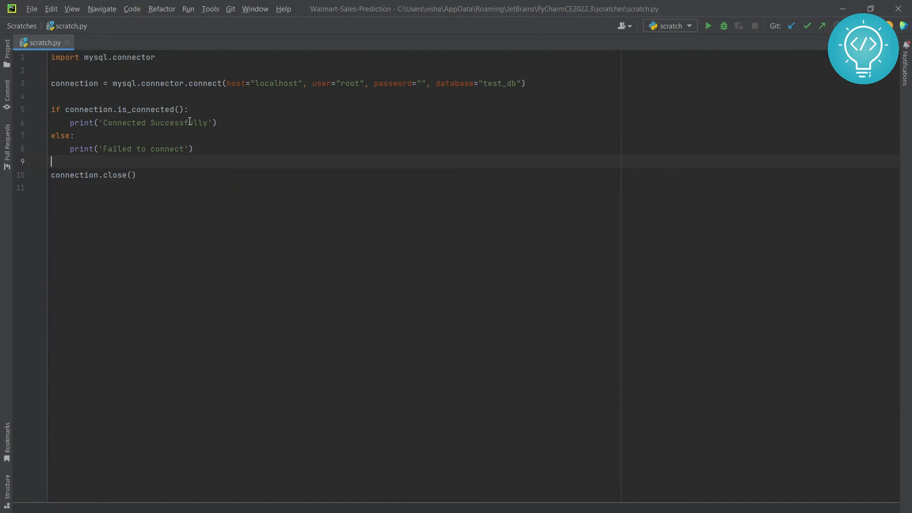
{"action": "type", "text": "# perfrom db operations"}
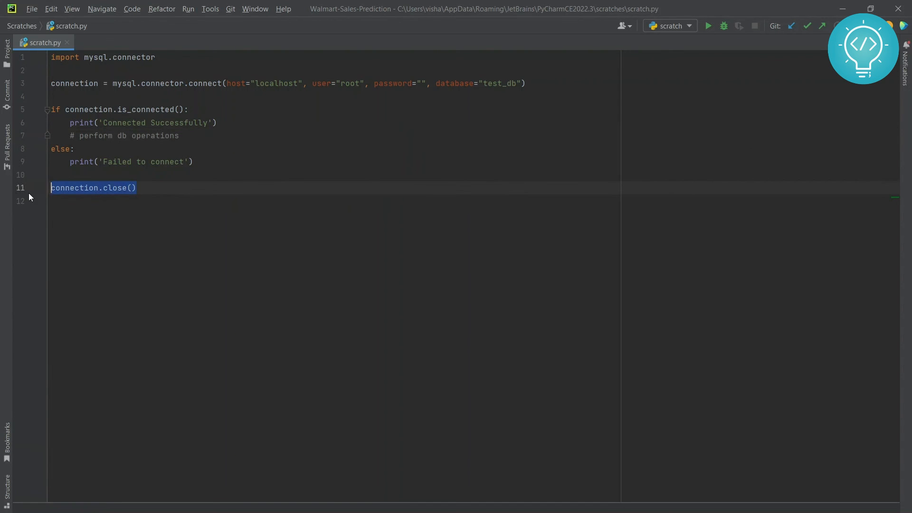
Step: Run scratch.py and confirm the output reads 'Connected Successfully'
{"action": "left_click", "coordinate": [177, 201]}
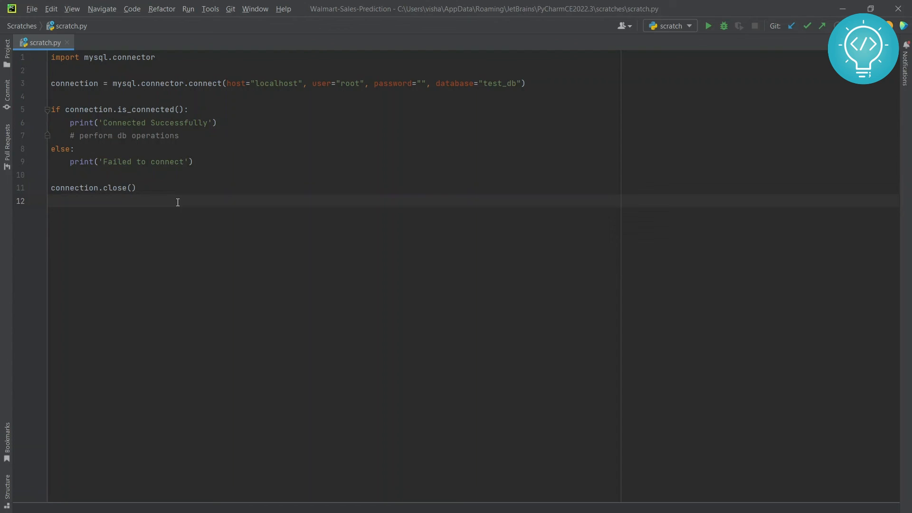
{"action": "left_click", "coordinate": [708, 26]}
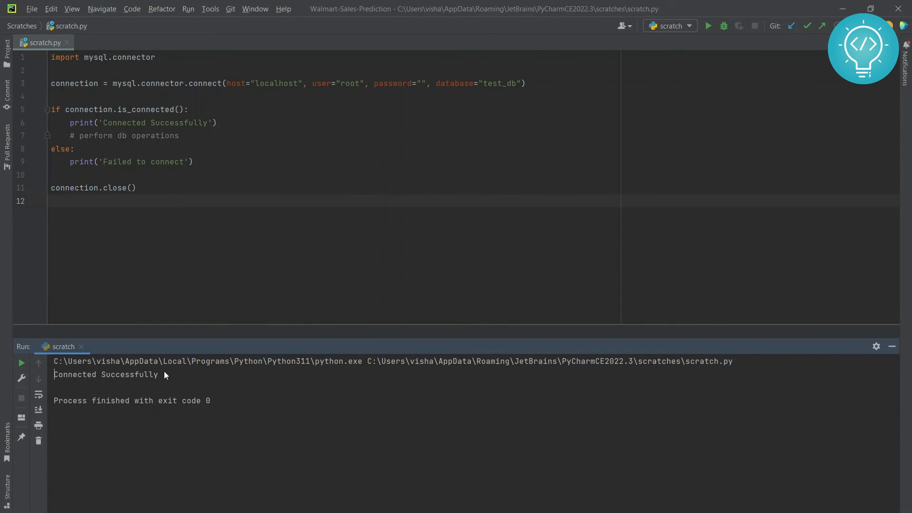
{"action": "double_click", "coordinate": [106, 373]}
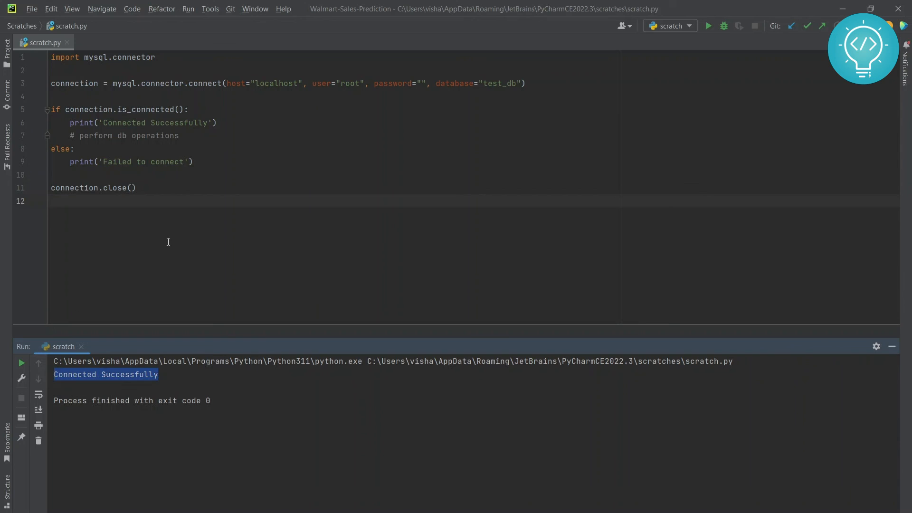